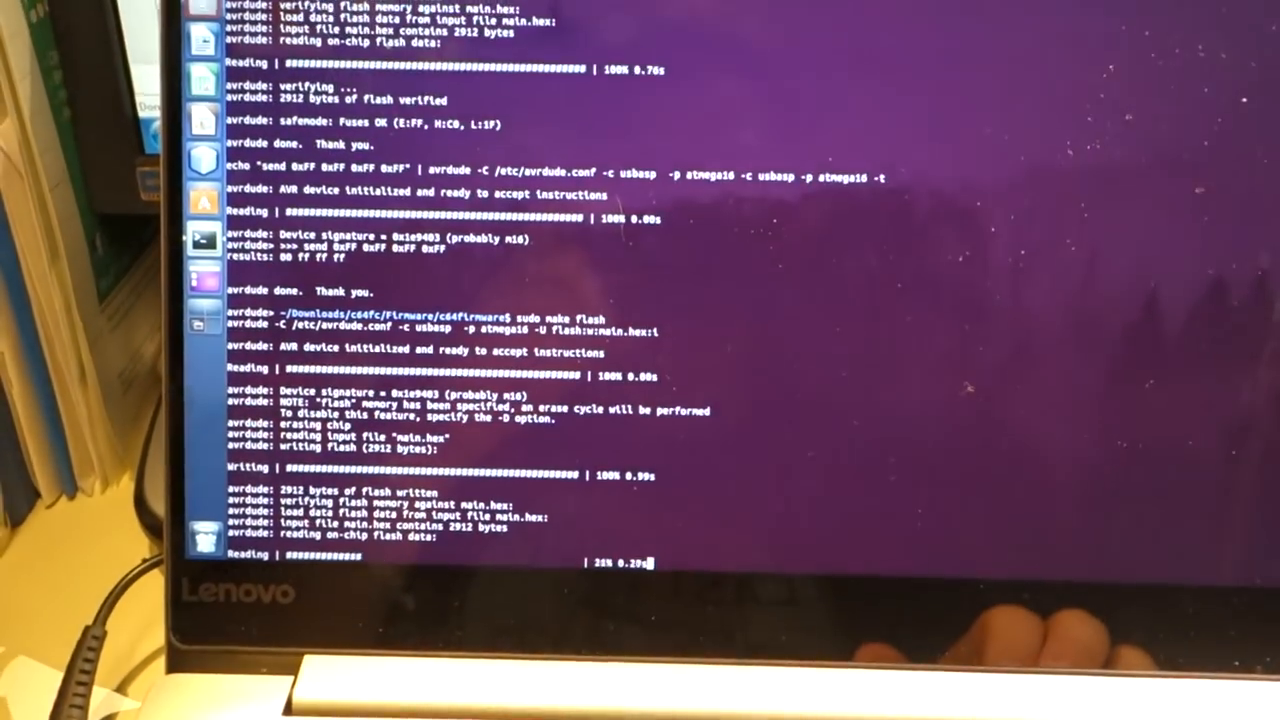
- Start a cd command toward the c64firmware folder at the fresh prompt
type("cd c")
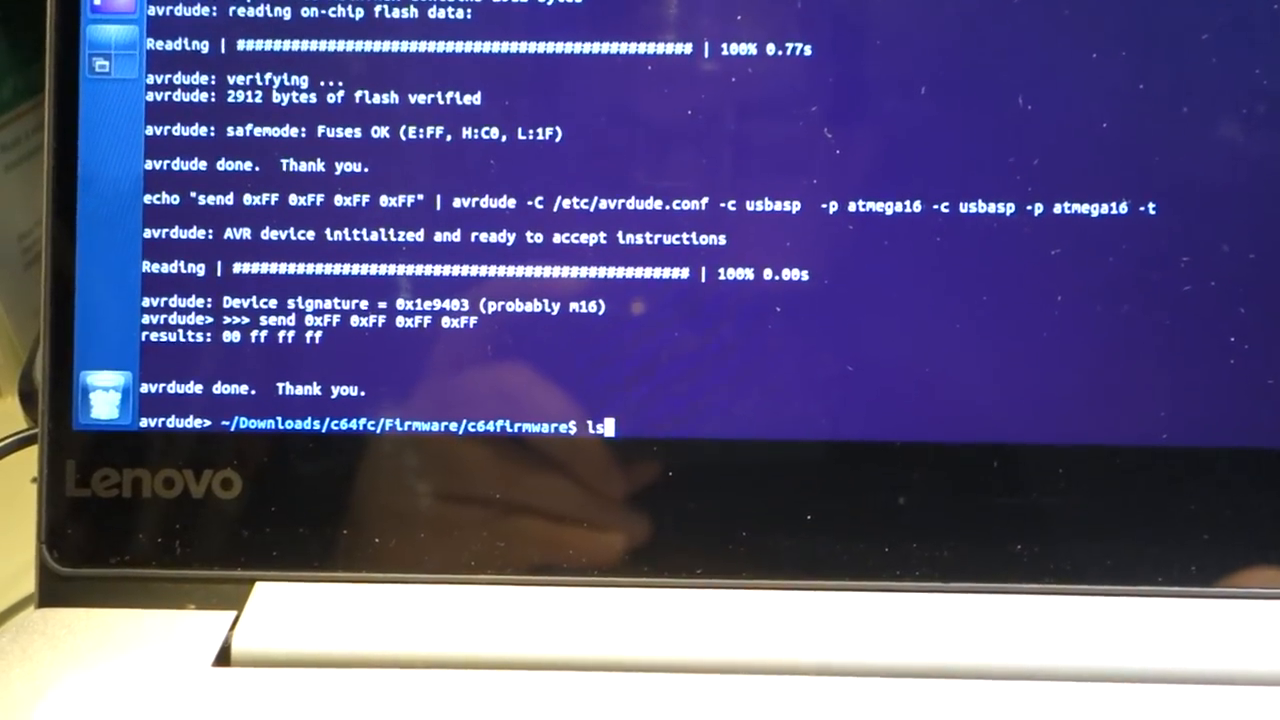
- Run cmd64 ramsize with sudo, which reports an 8kb EEPROM chip
type("sudo make flash")
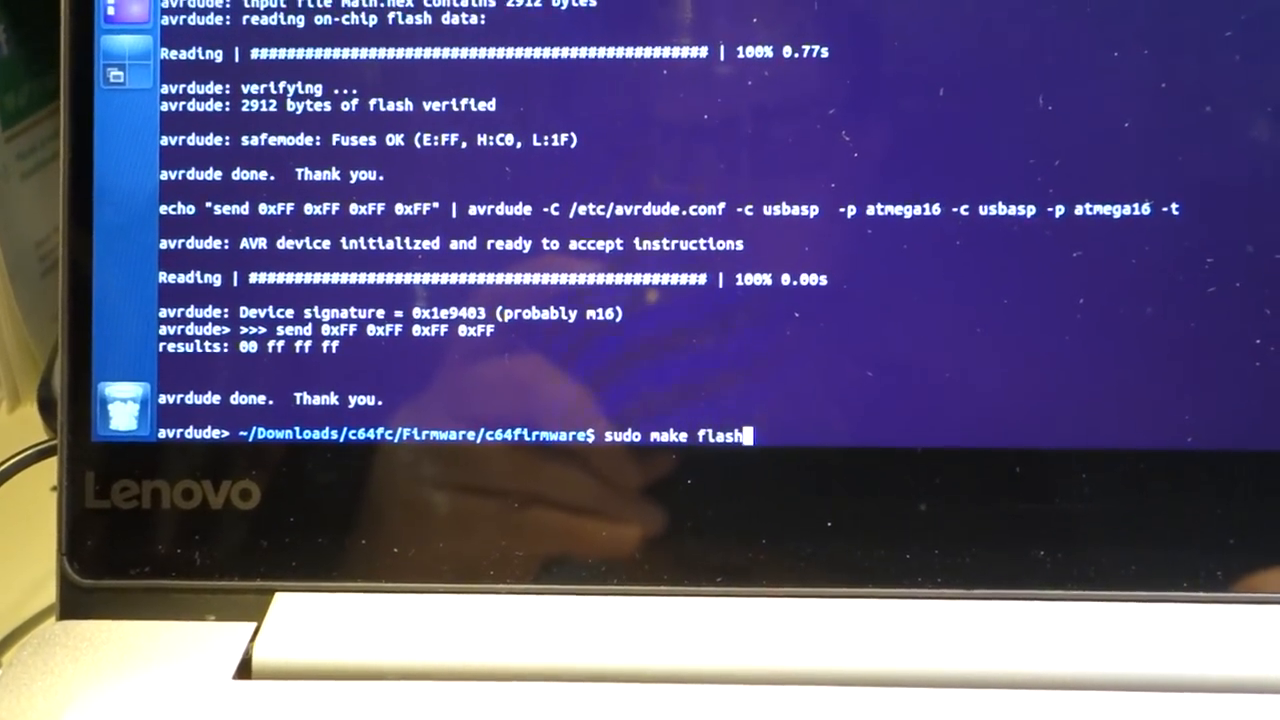
type("sudo ../../Software/cmd64/cmd64 ramsize")
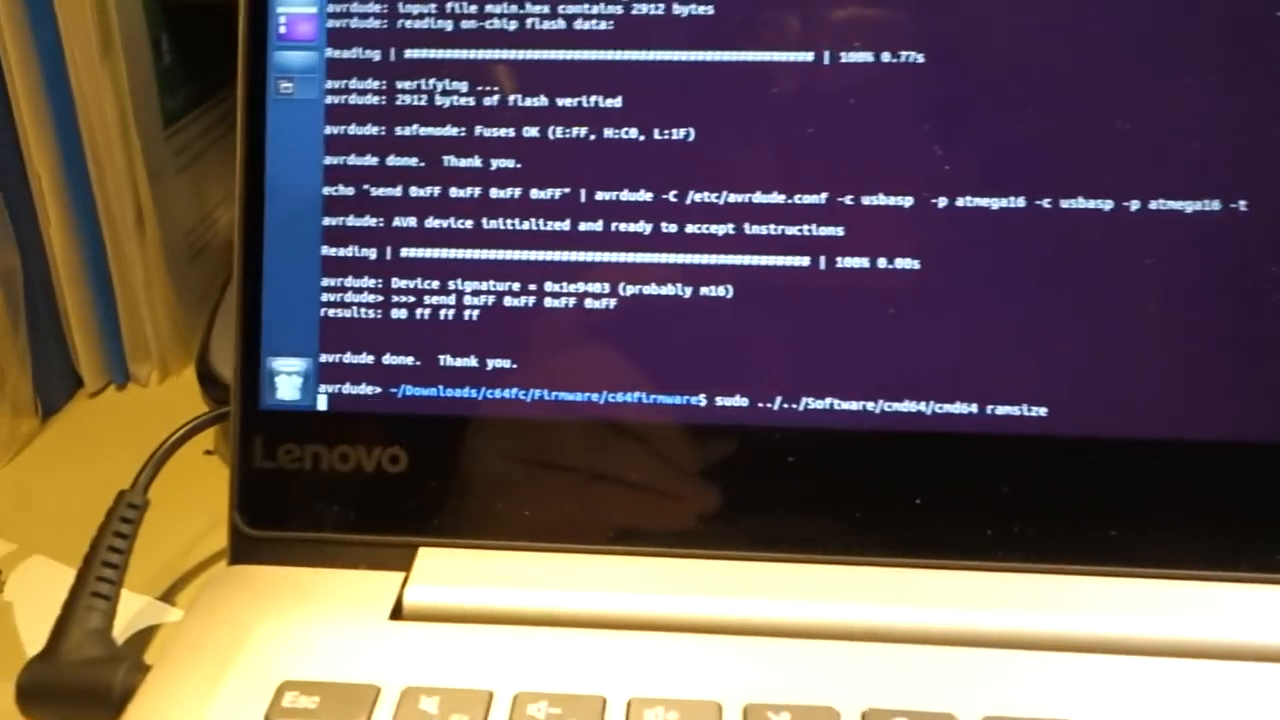
key("Return")
type("sudo ../../Software/cmd64/cmd64")
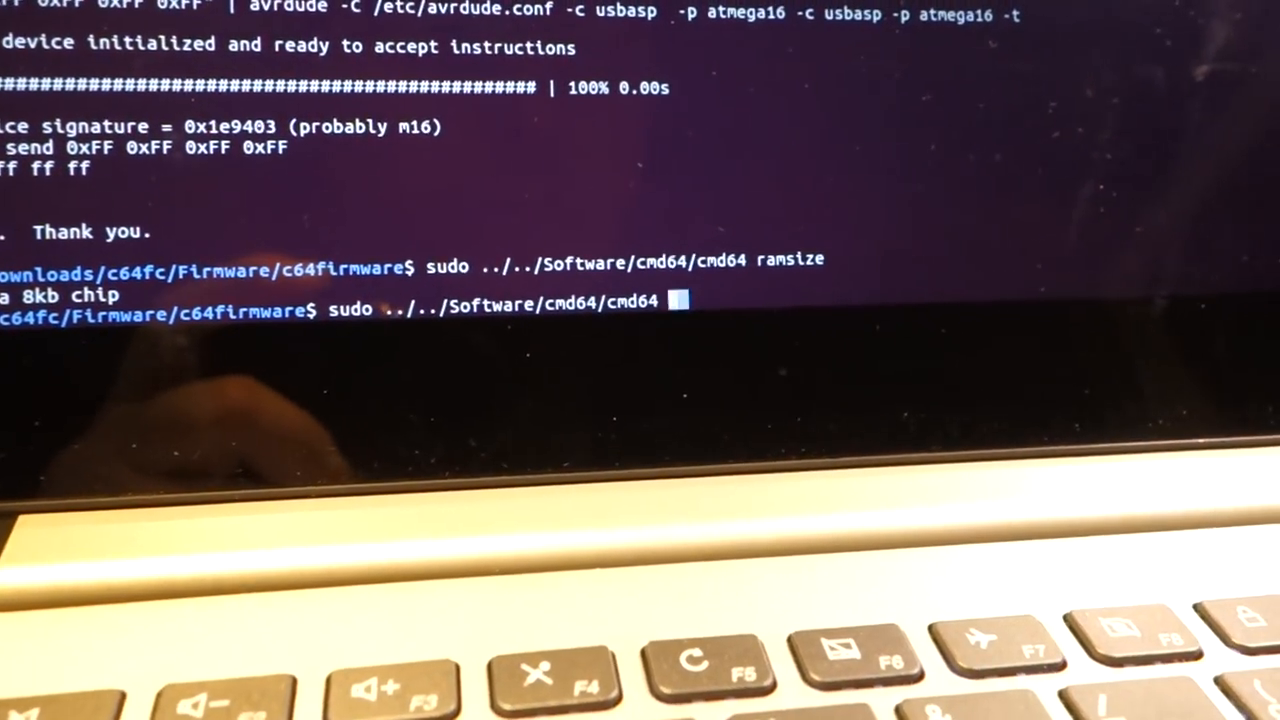
- Run cmd64 bootloader to enter bootloader mode, failing with a protocol error
type("bootlo")
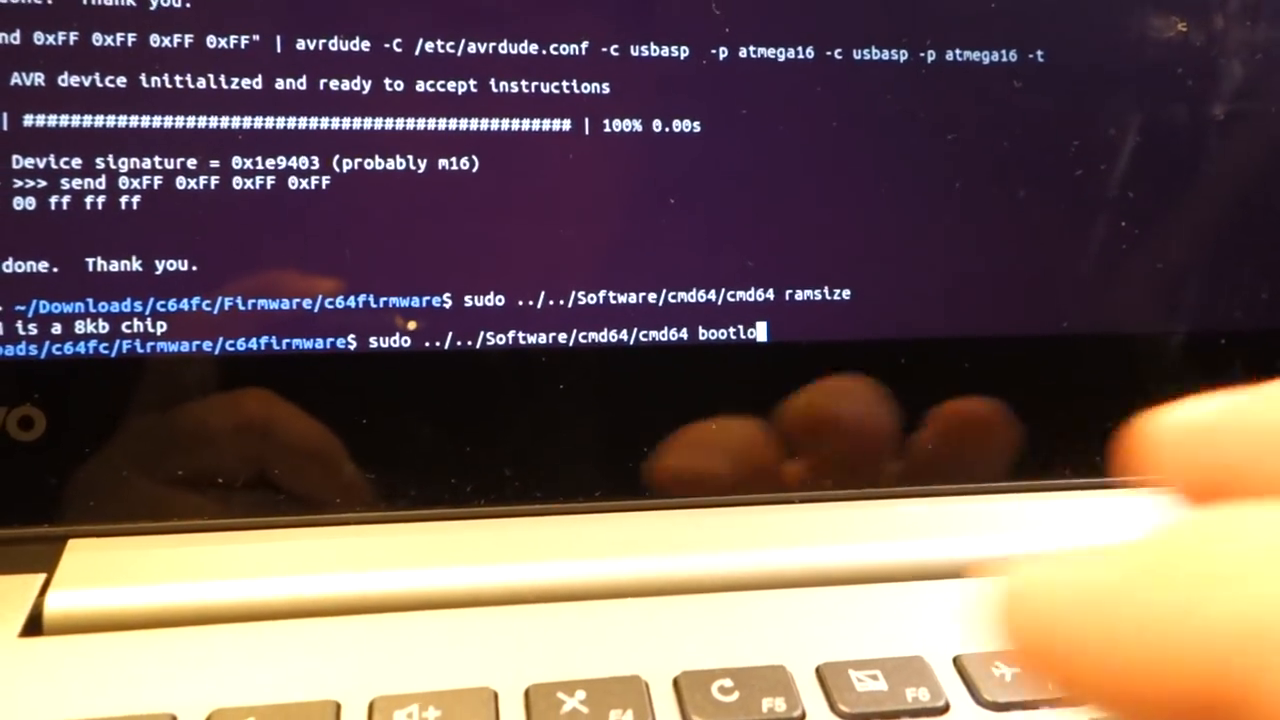
type("ader")
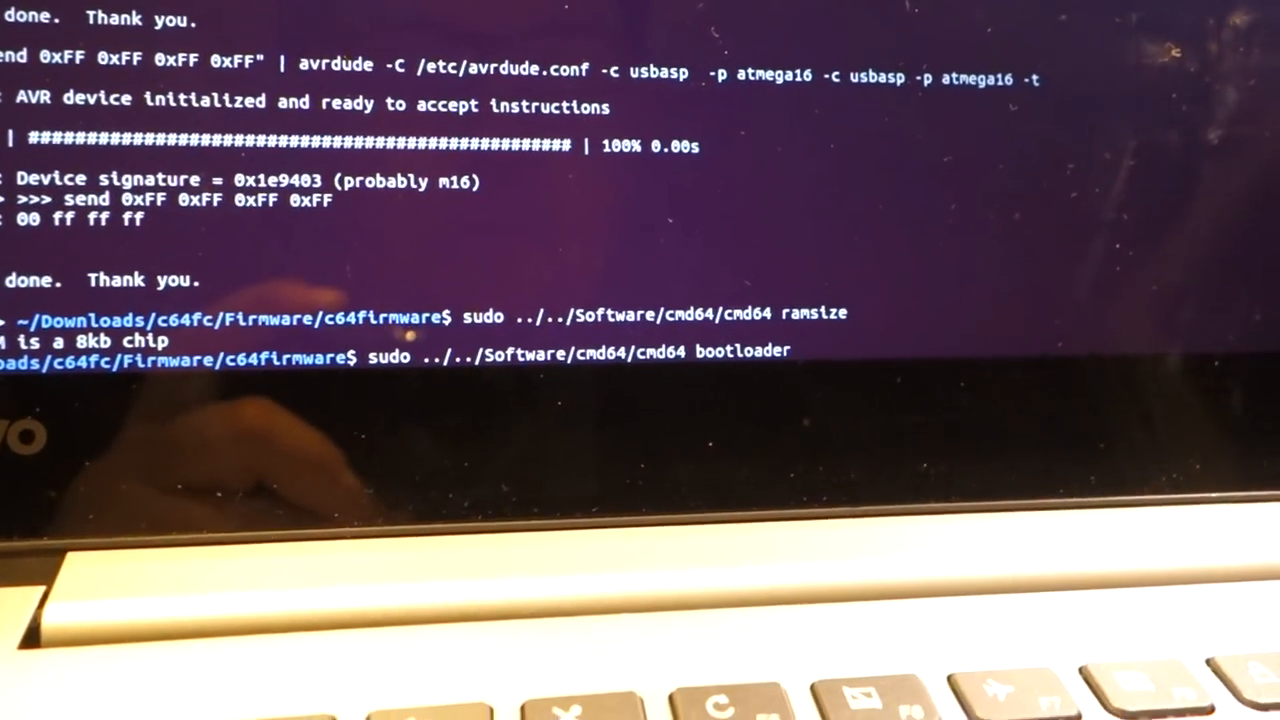
key("Return")
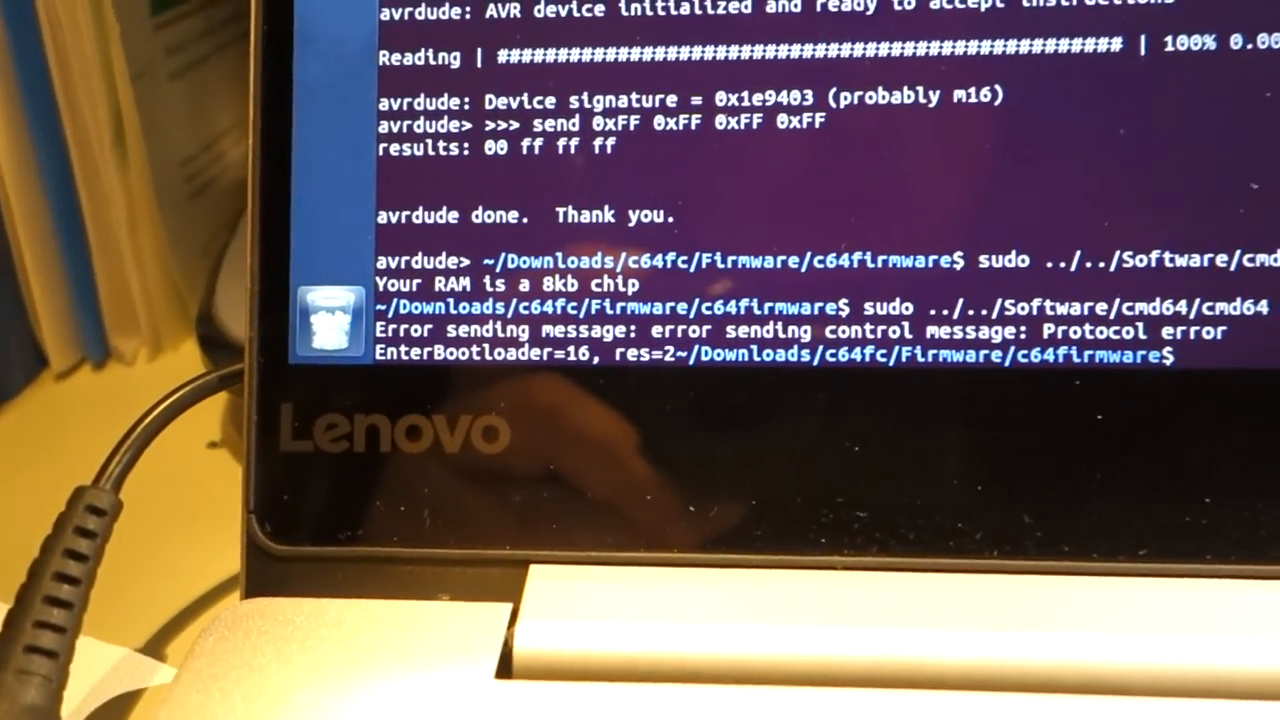
- Rerun sudo make flash, which fails because no USBasp device is found
type("sudo make flash")
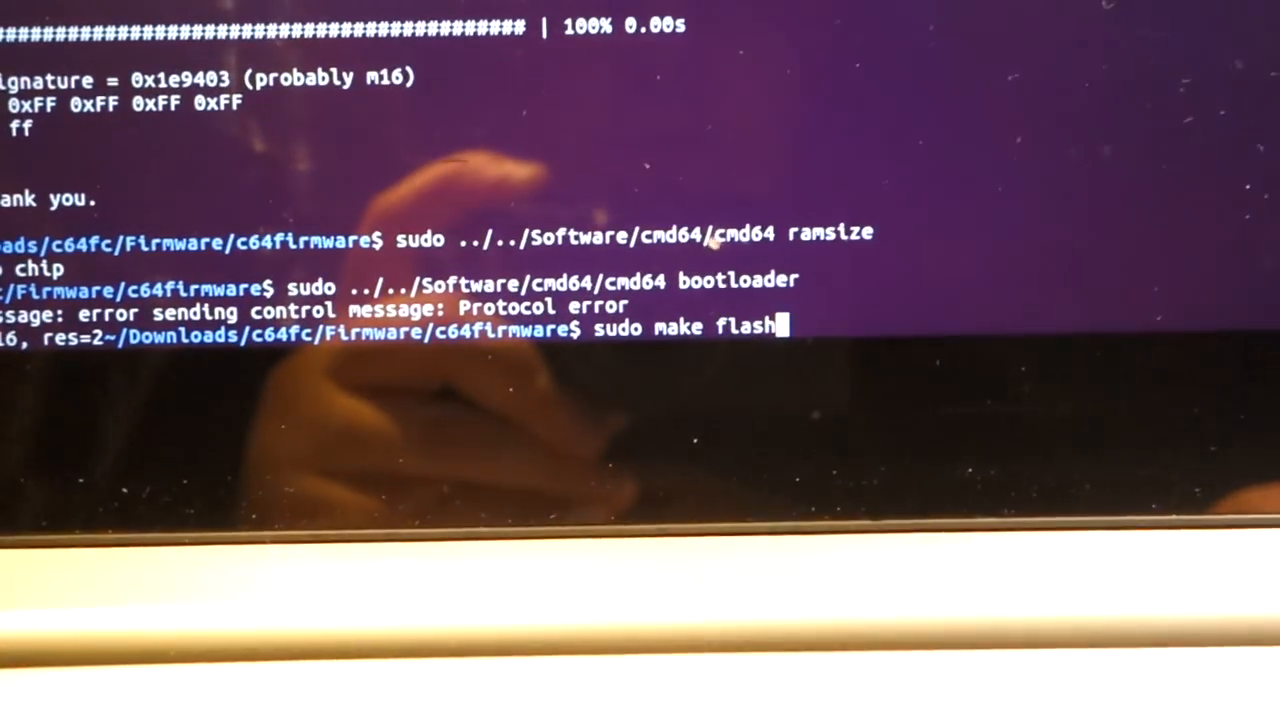
key("Return")
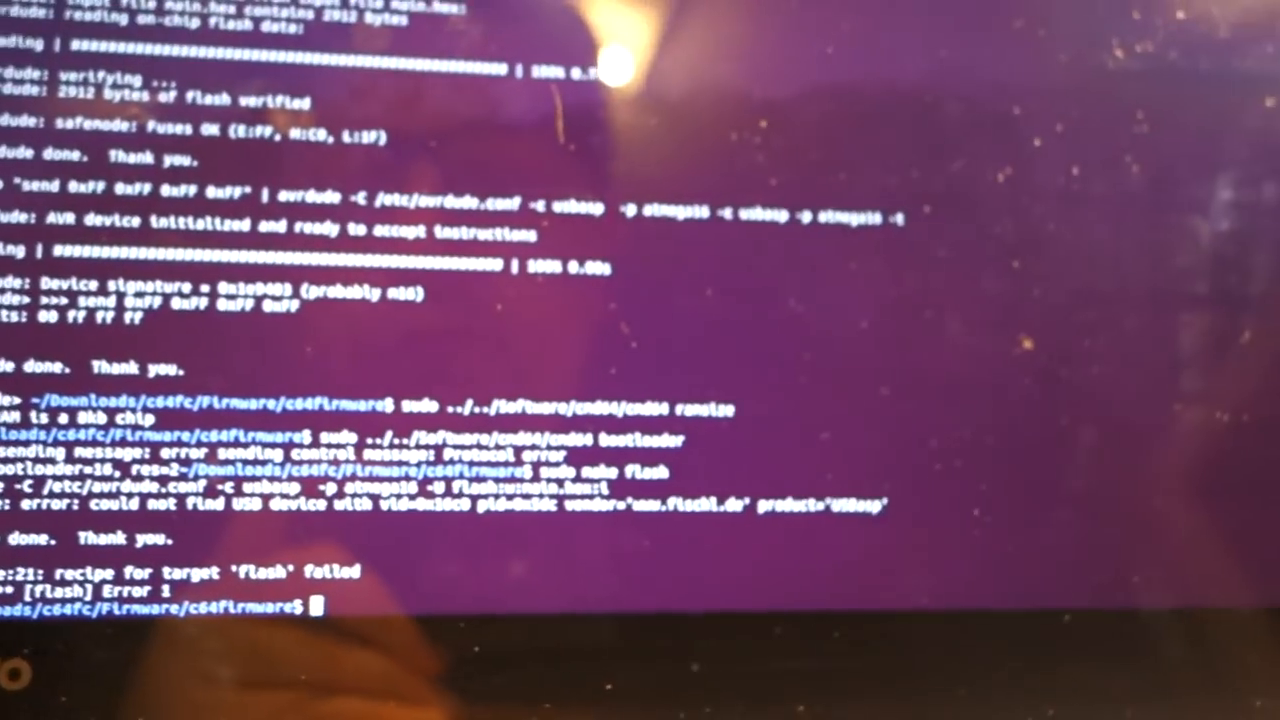
- Move up a directory and run the fuse check before viewing the kernel log
type("cd ..")
type("make")
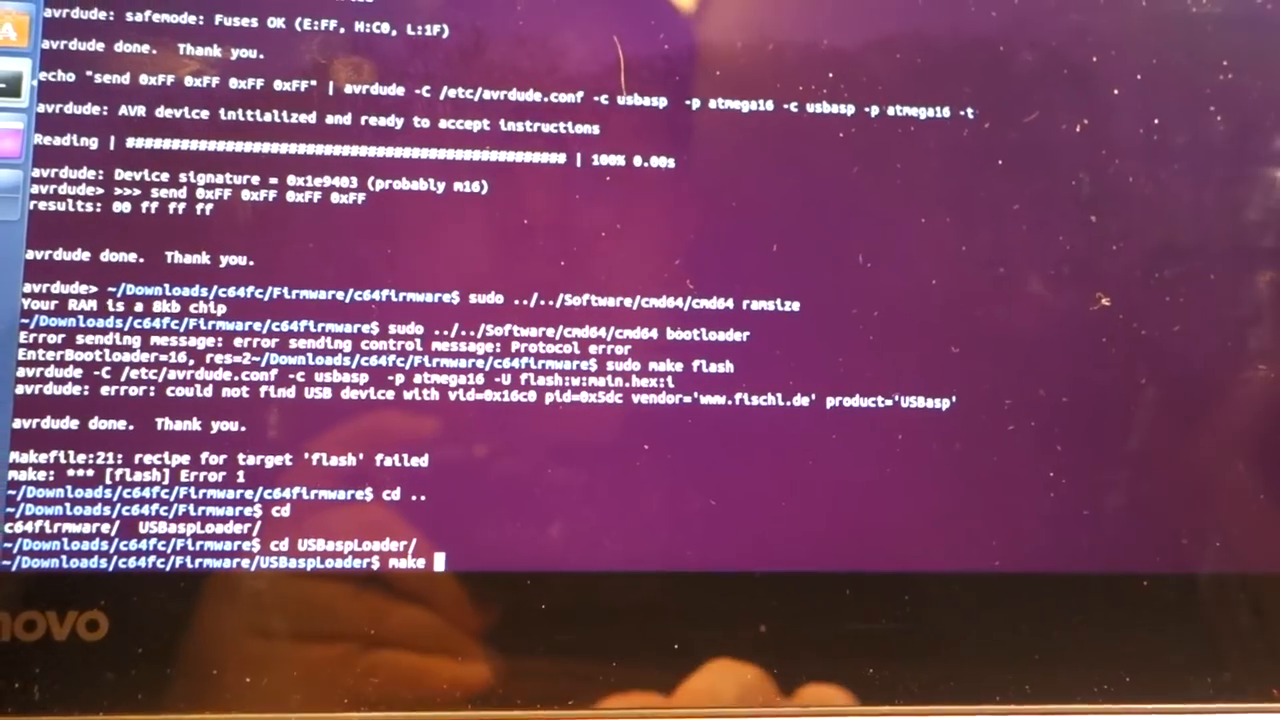
type("fuse")
type("dmesg")
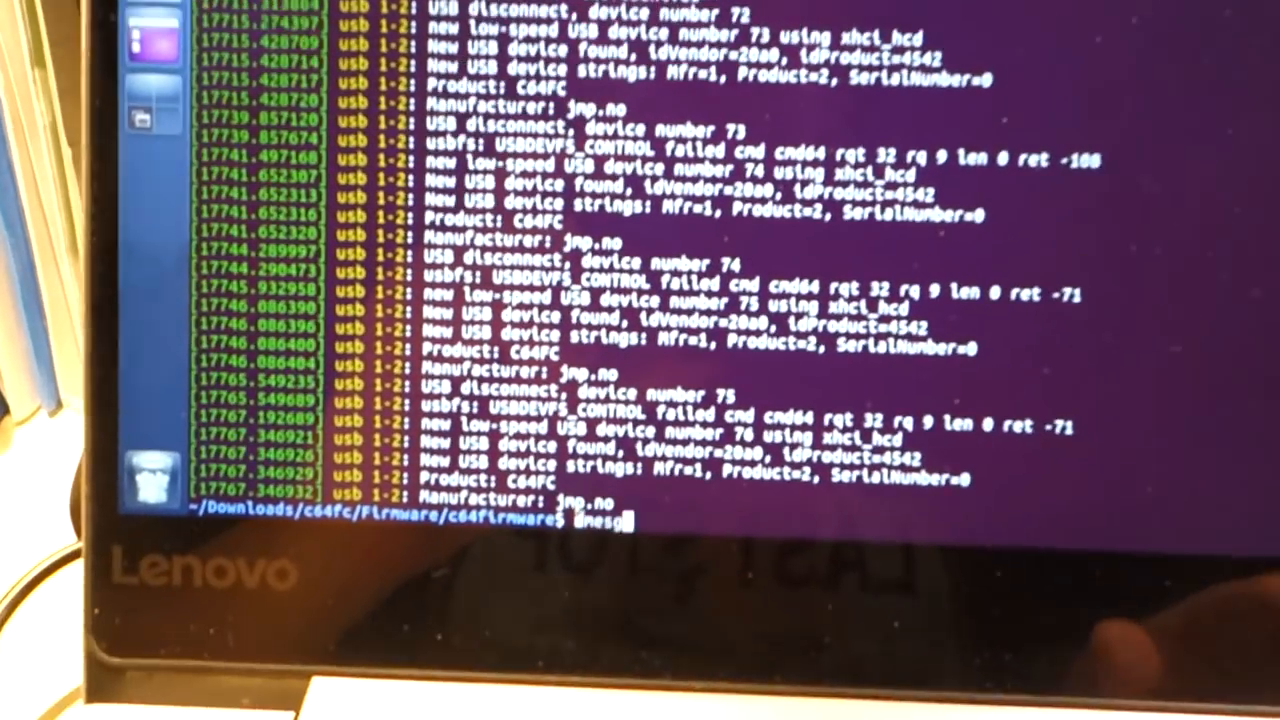
- Reset the cartridge with cmd64 reset, then dump its whole contents as hex
type("sudo ../../Software/cmd64/cmd64 reset")
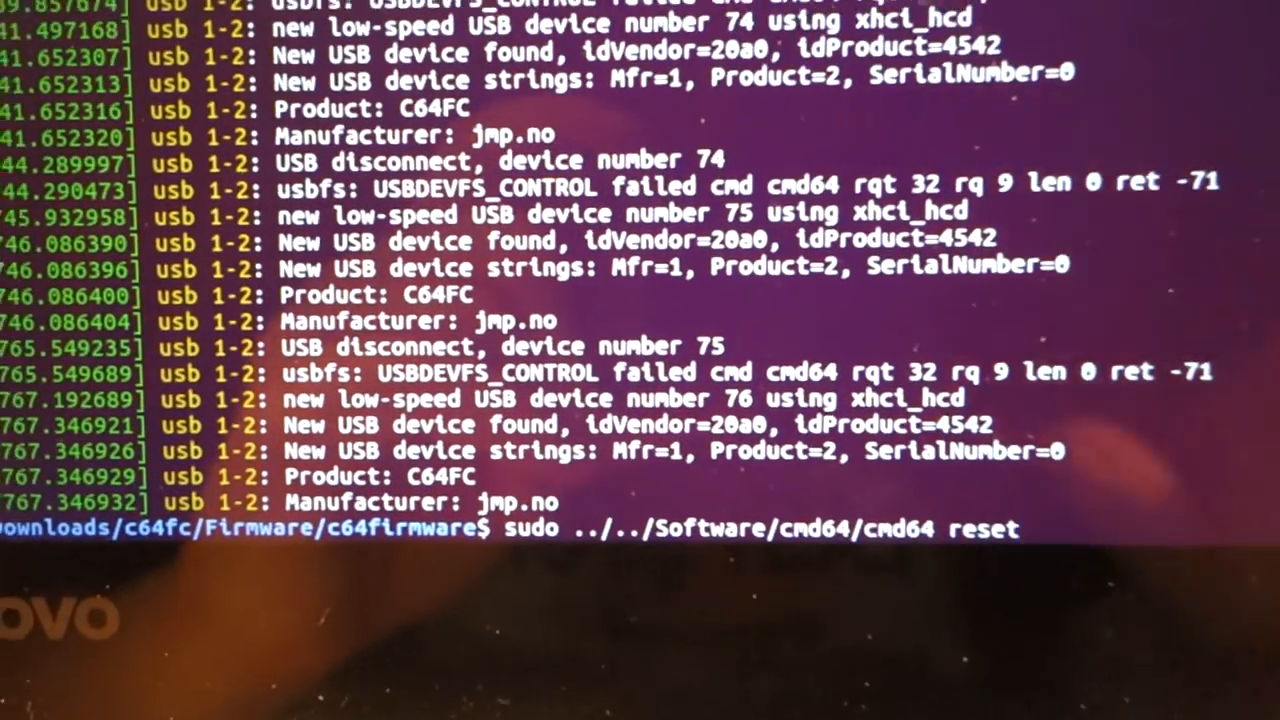
type("dmesg")
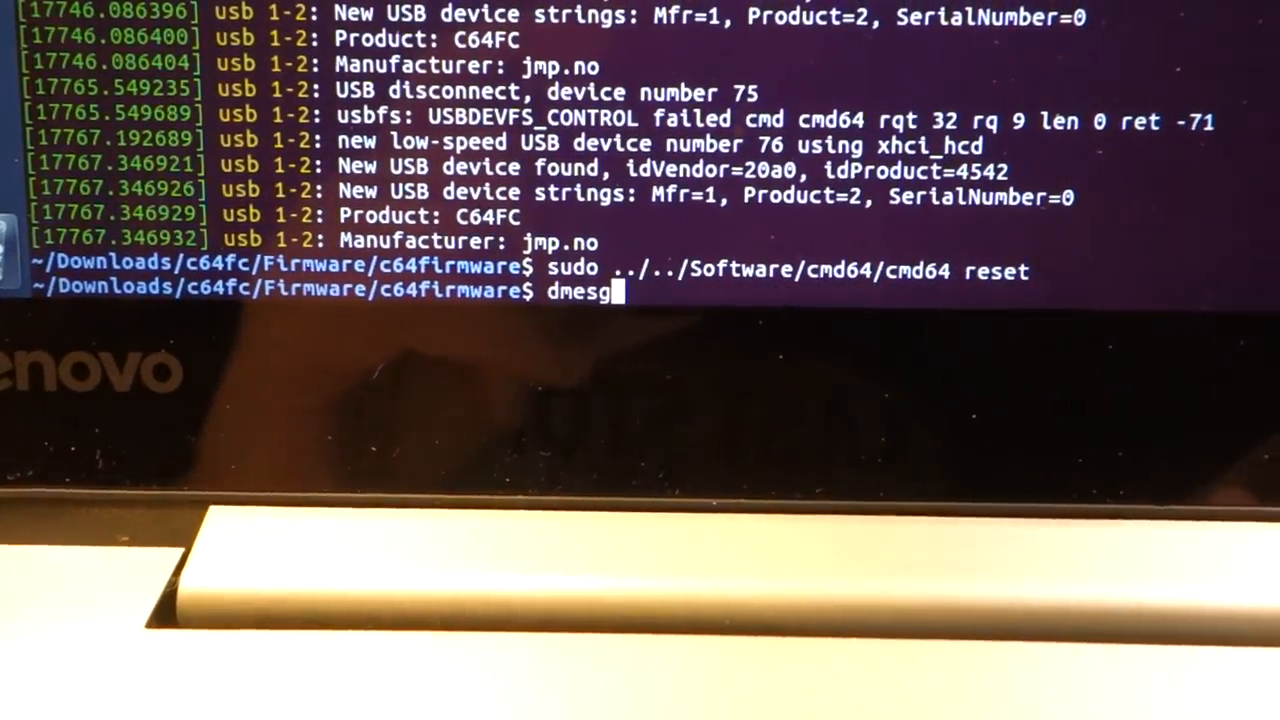
key("Return")
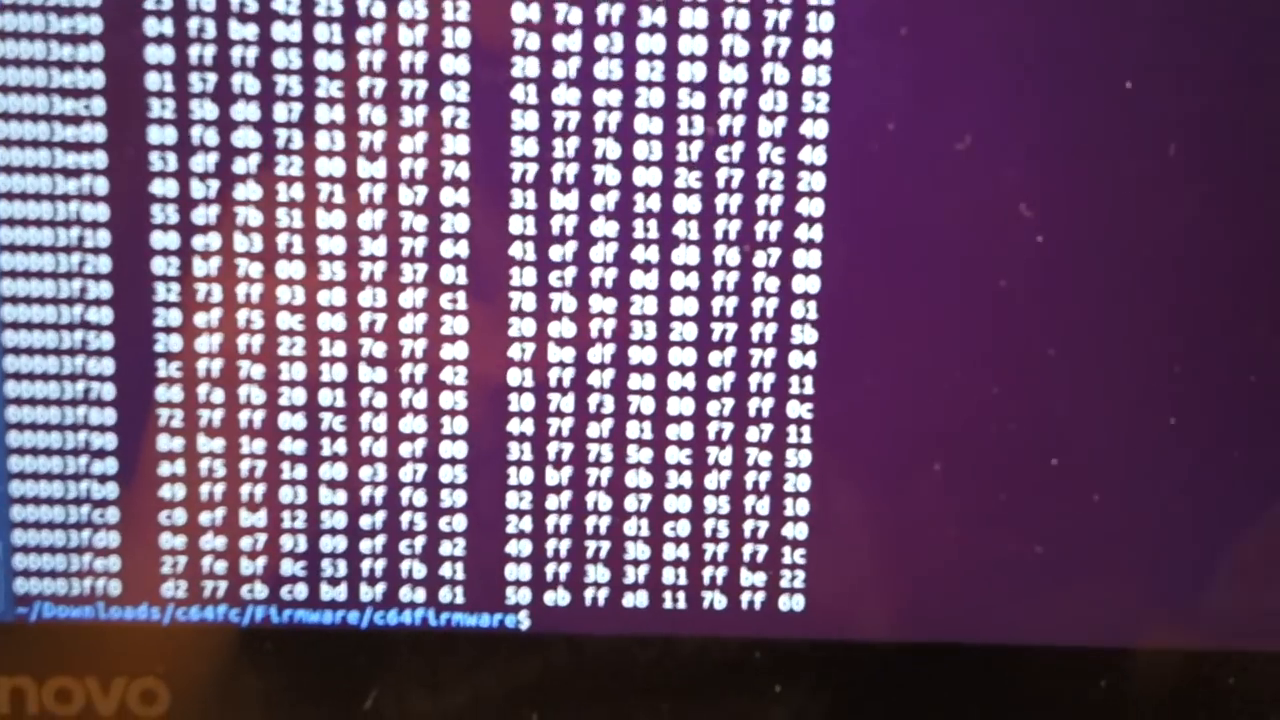
- Run cmd64 without arguments to print its usage list of cartridge commands
type("sudo ../../Software/cmd64/cmd64 reset")
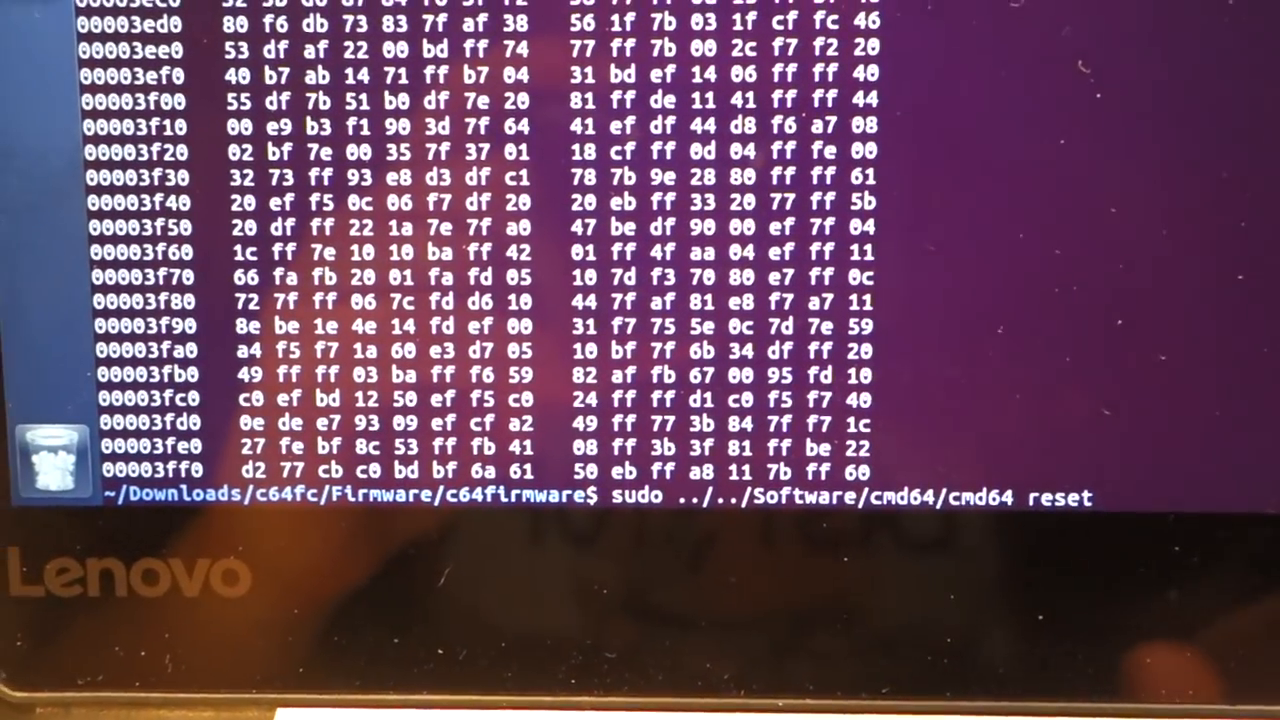
type("dmesg")
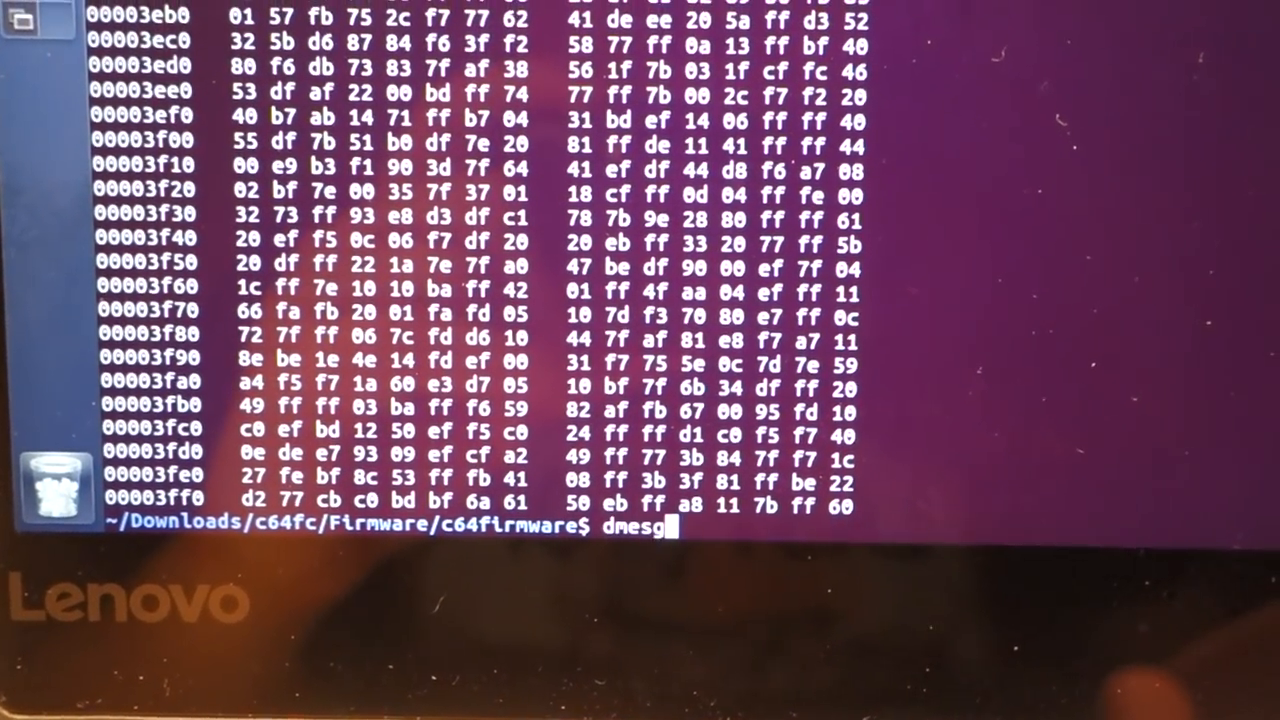
type("sudo ../../Software/cmd64/cmd64 hexdump")
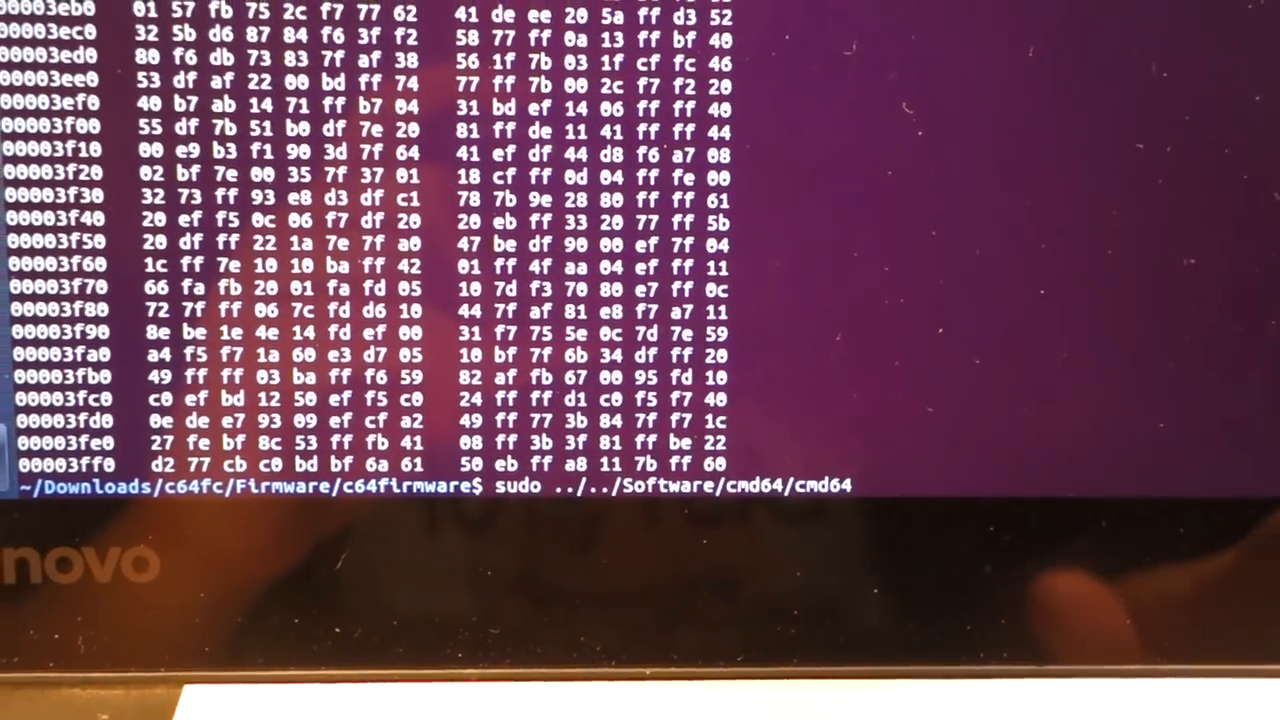
key("Return")
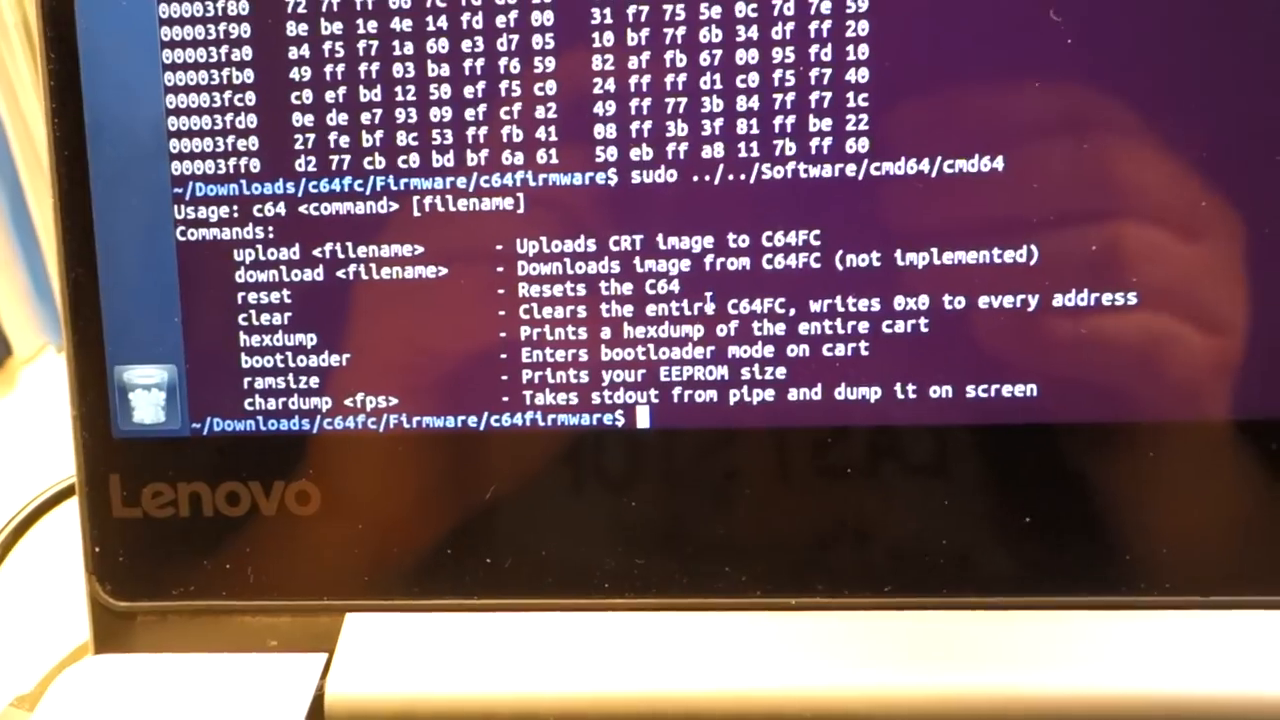